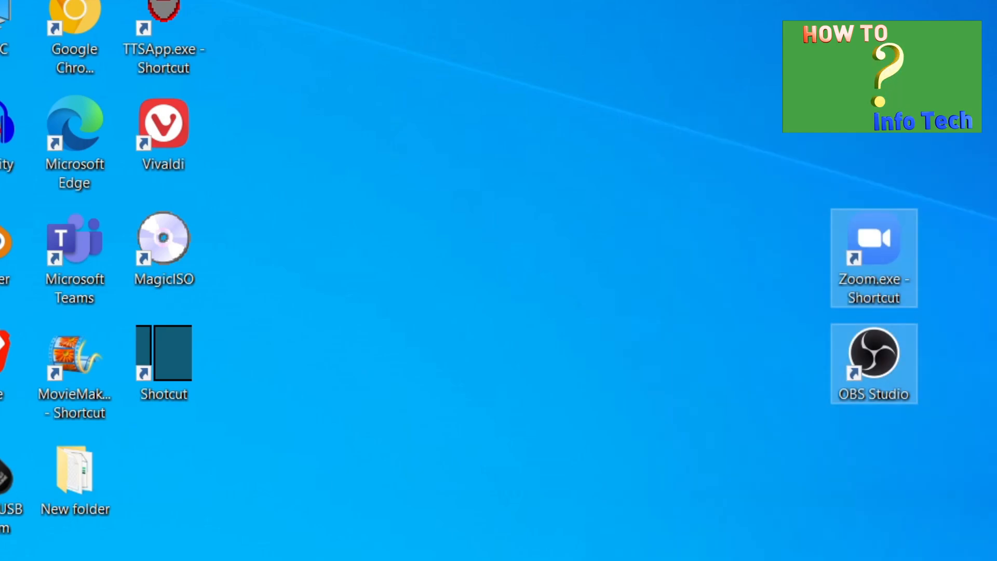
- Launch OBS Studio and confirm version 26.0.2 in the About window, then close it
left_click(204, 21)
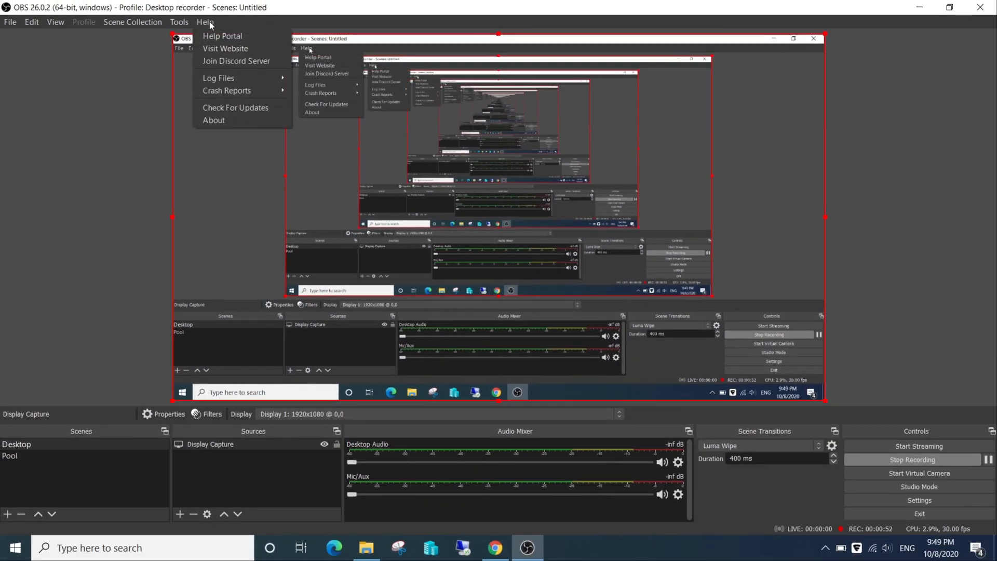
left_click(214, 120)
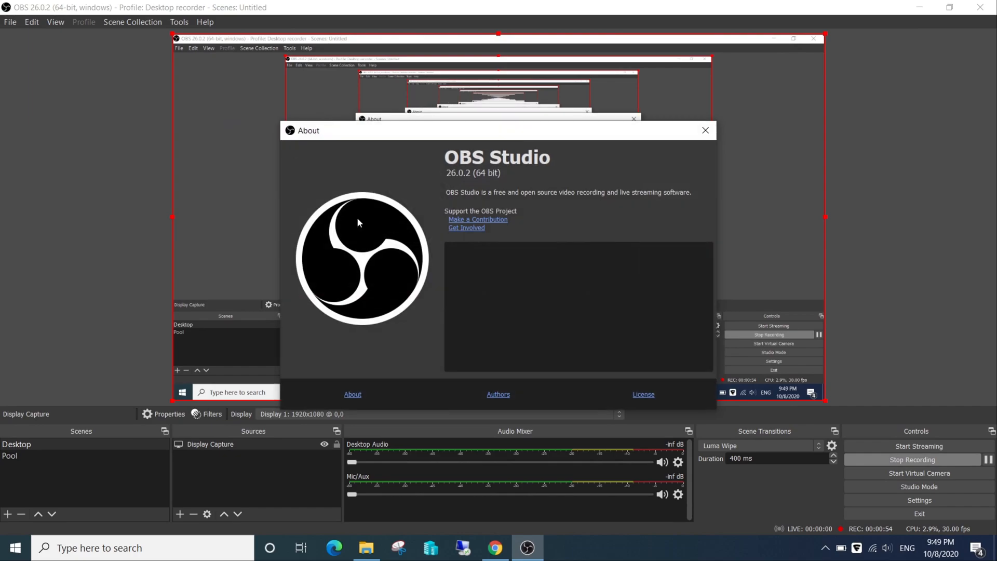
left_click(179, 21)
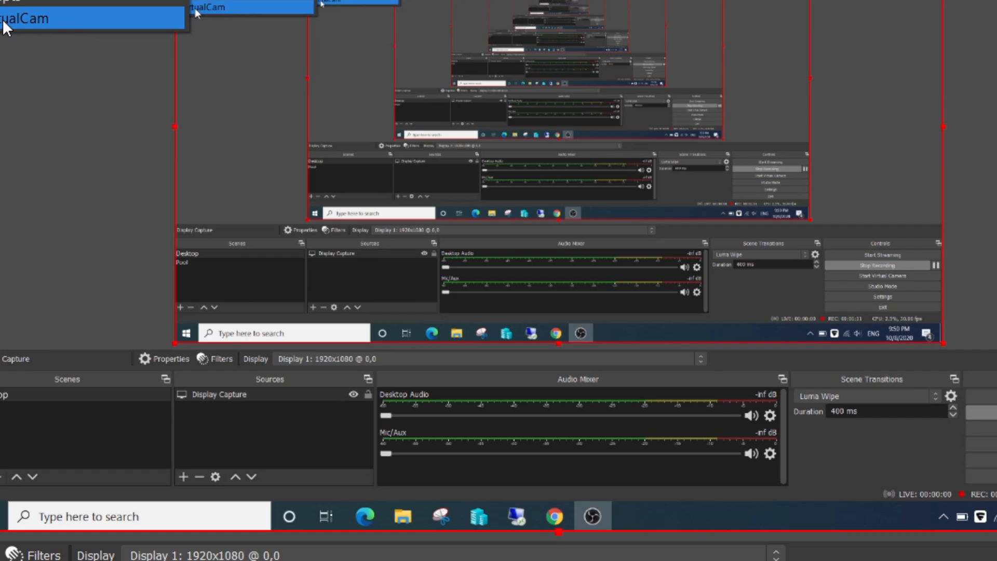
mouse_move(75, 28)
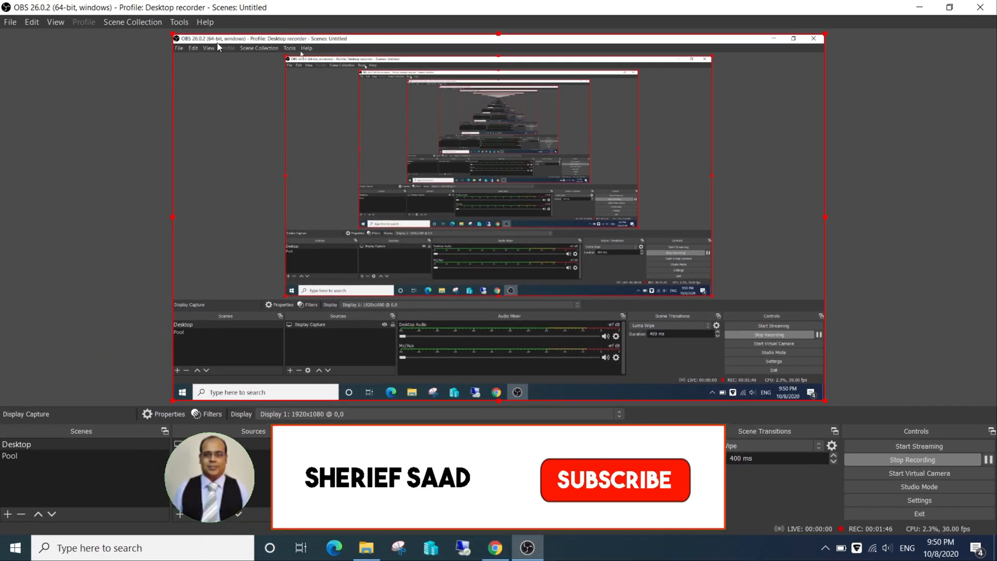
- Open the VirtualCam settings window from the Tools menu
left_click(180, 22)
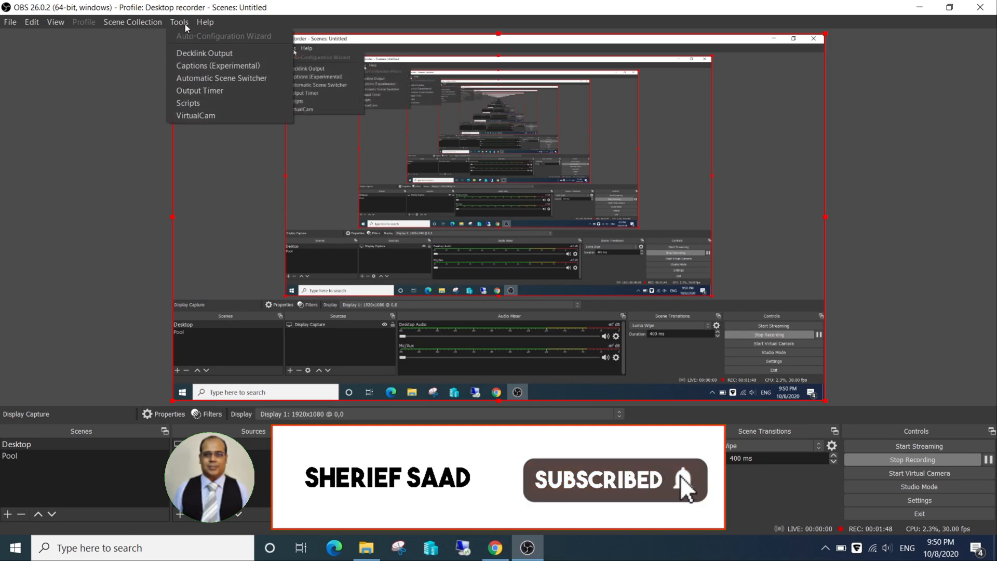
left_click(195, 116)
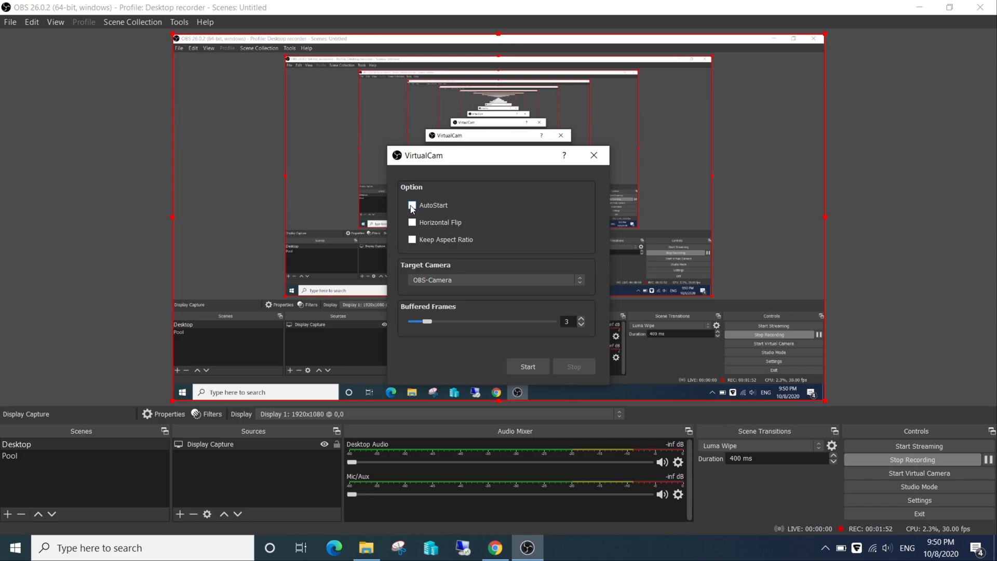
- Enable AutoStart, set the target camera to OBS-Camera, and start the virtual camera
left_click(412, 205)
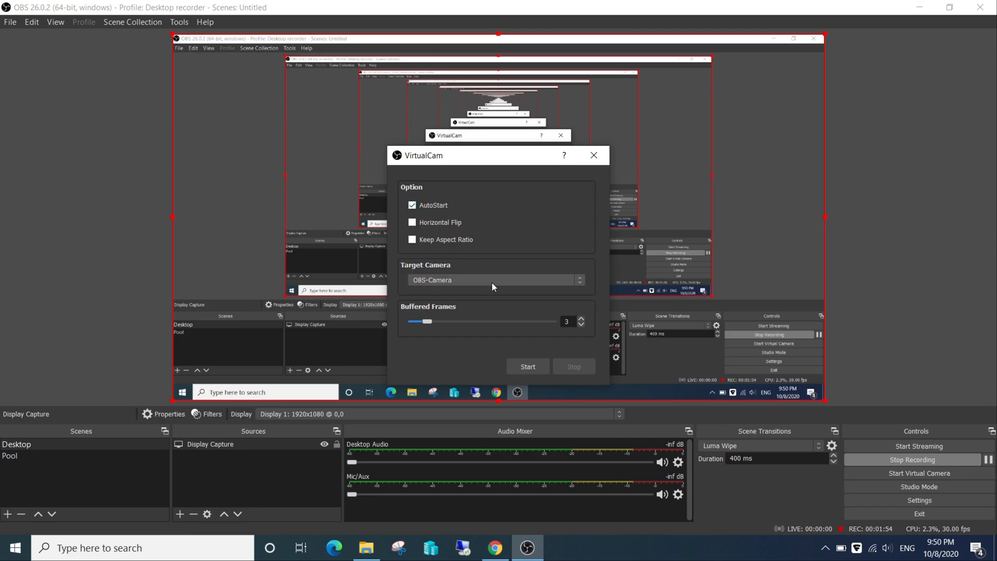
left_click(578, 280)
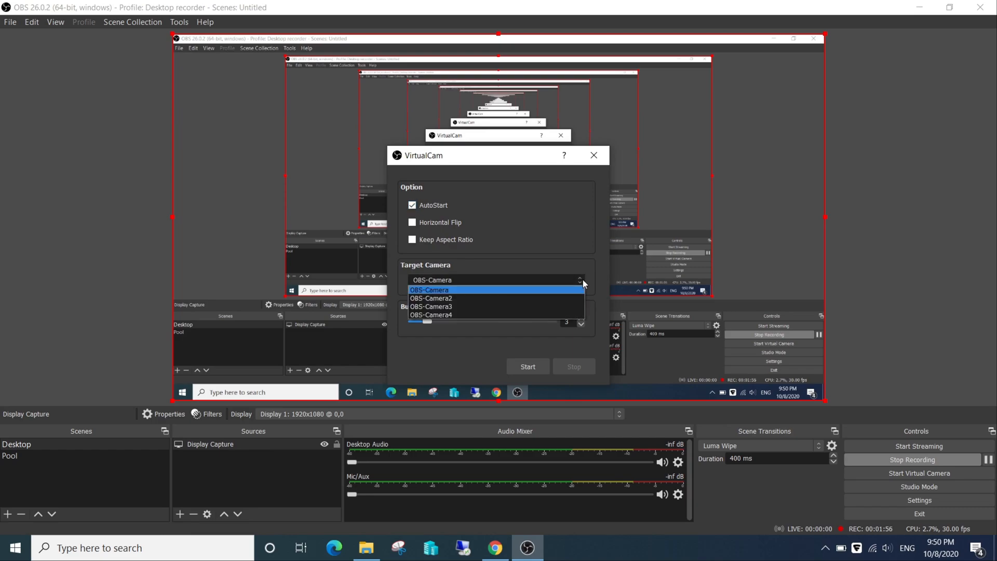
left_click(429, 290)
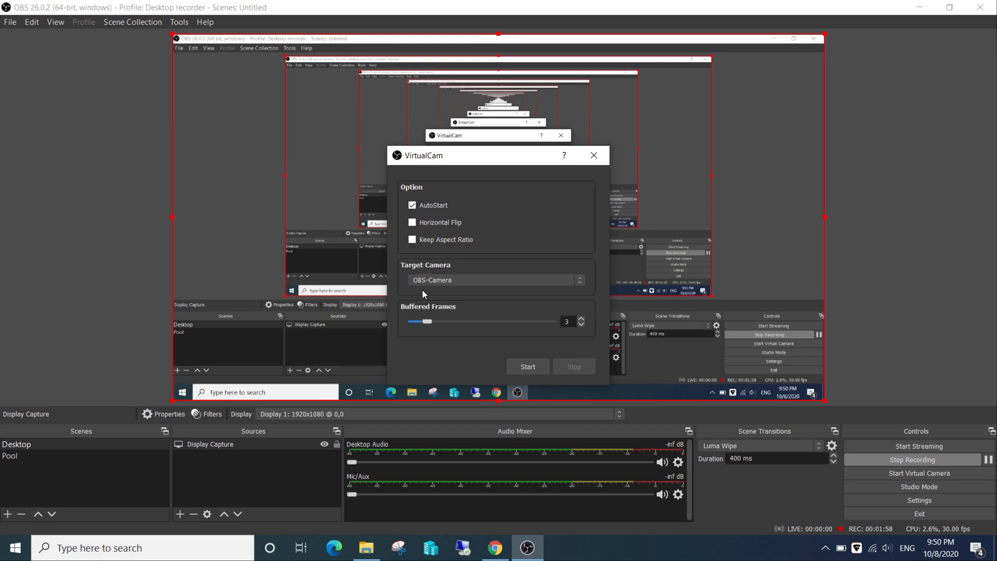
mouse_move(527, 366)
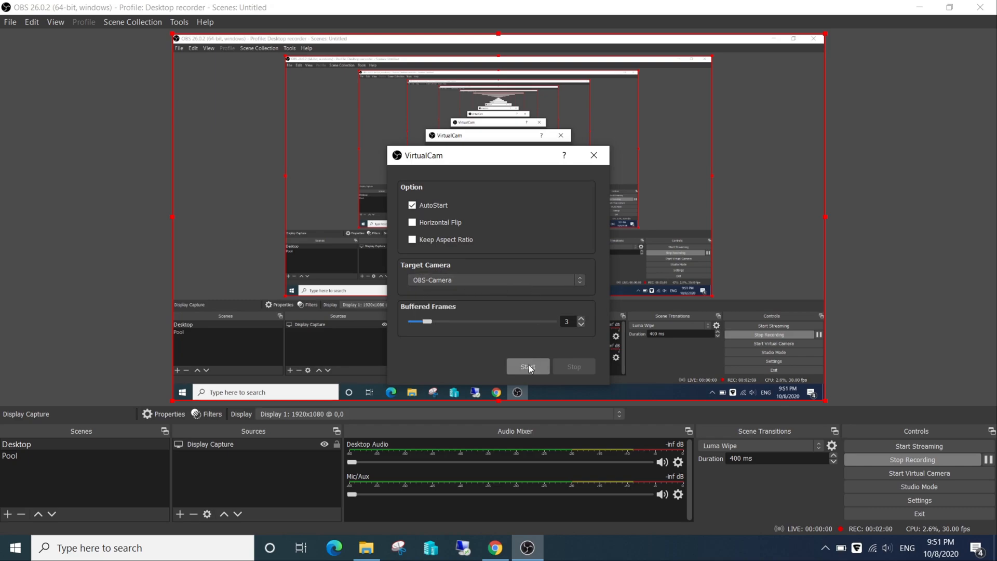
left_click(528, 366)
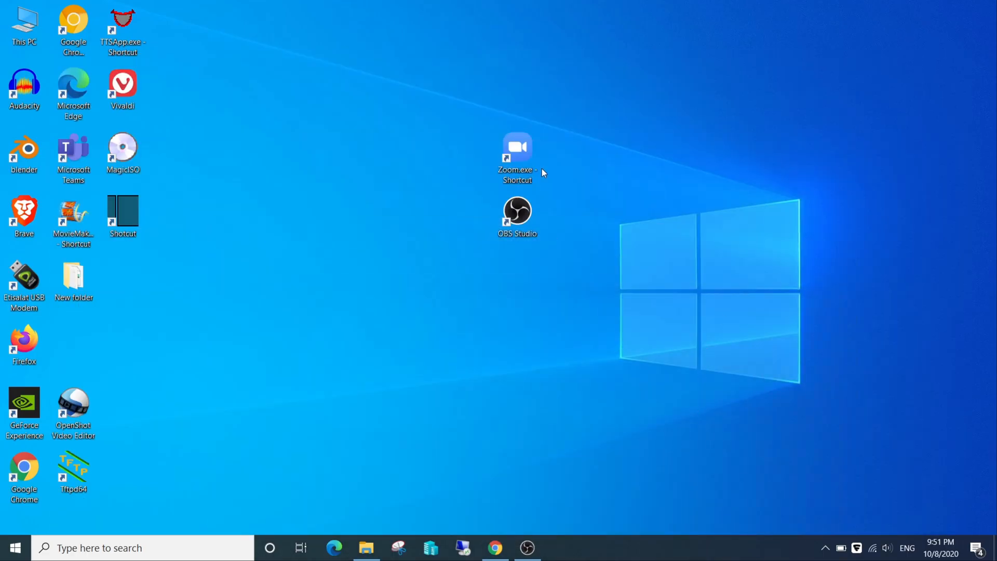
- Open Zoom Cloud Meetings from its Zoom.exe desktop shortcut
left_click(518, 153)
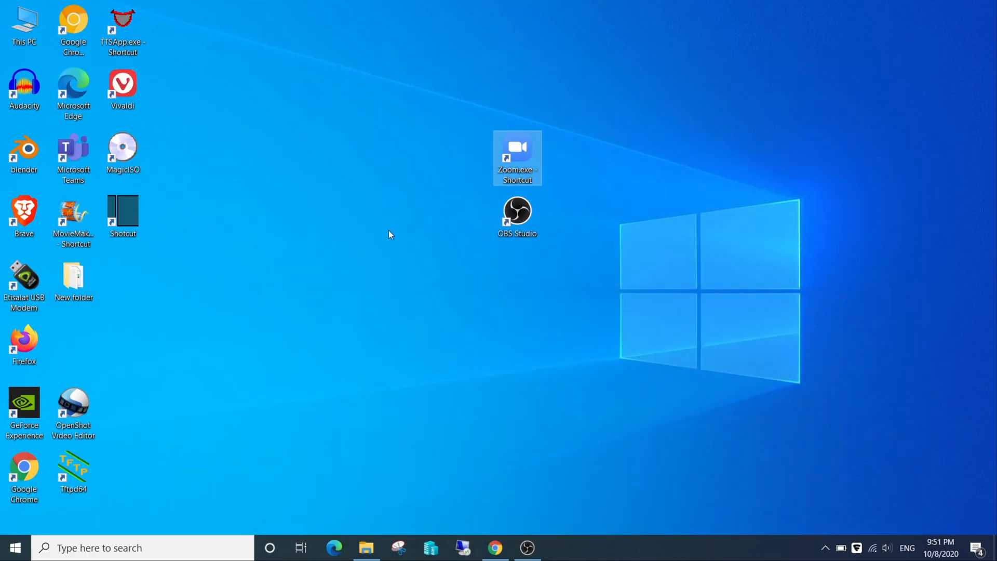
double_click(516, 158)
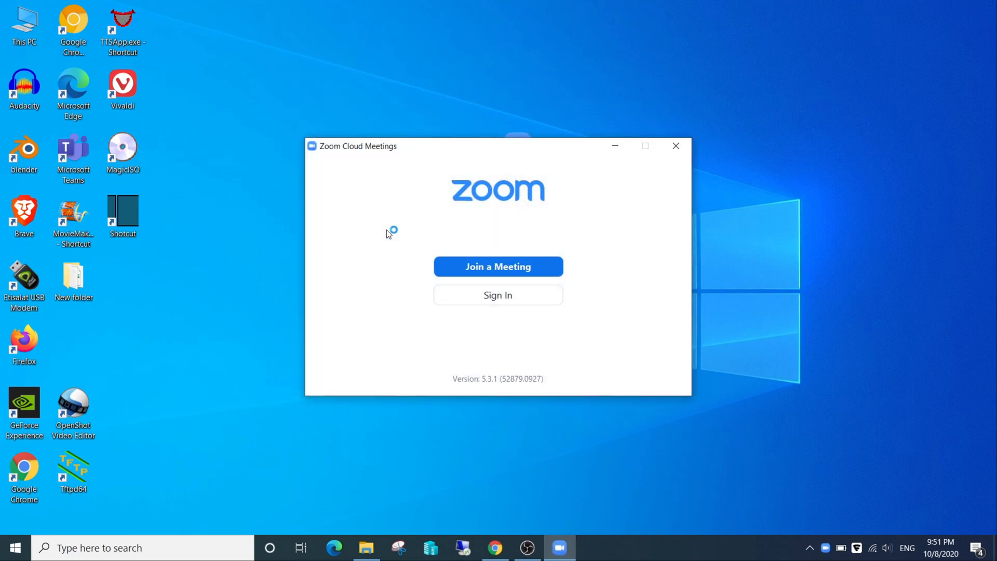
mouse_move(498, 465)
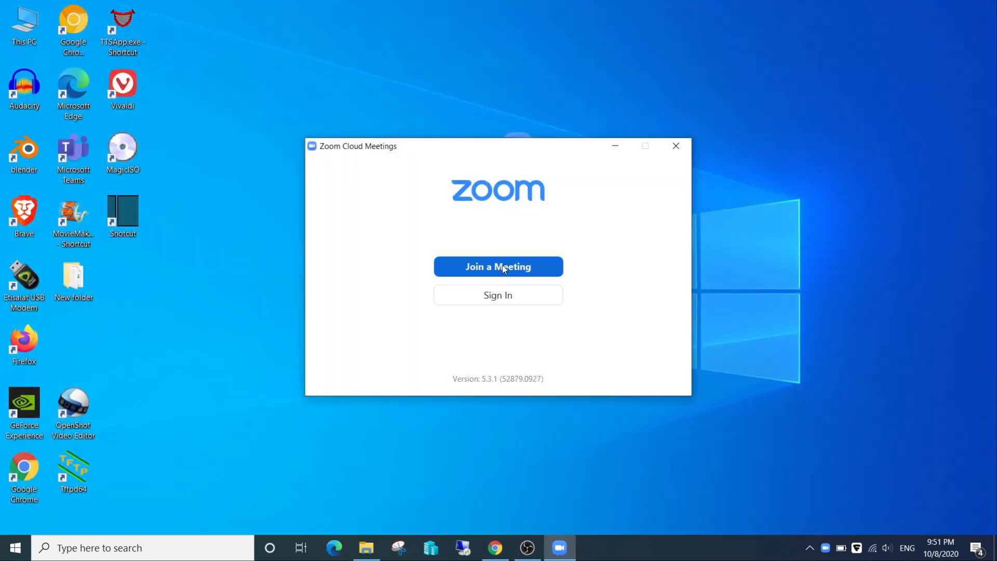
left_click(498, 266)
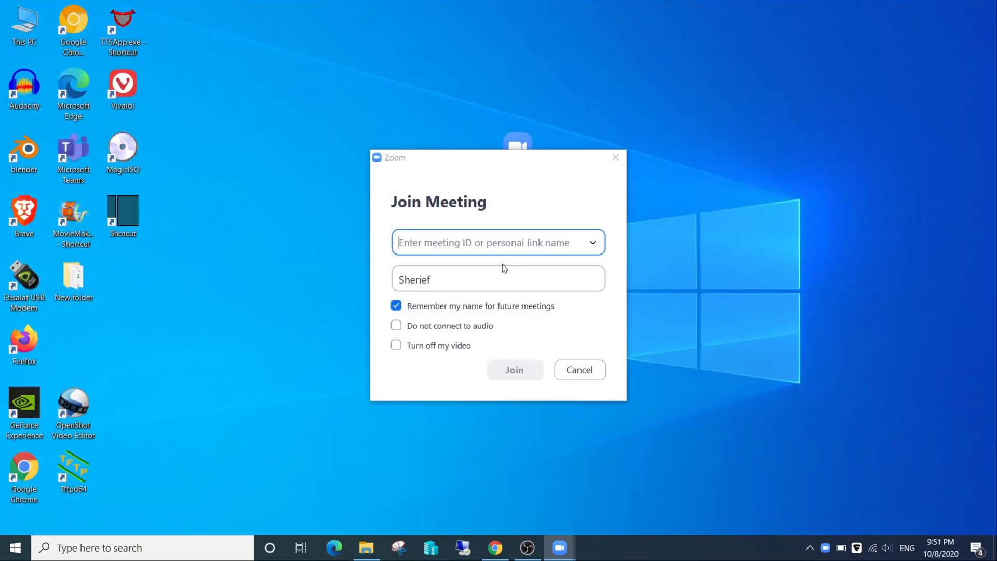
left_click(592, 242)
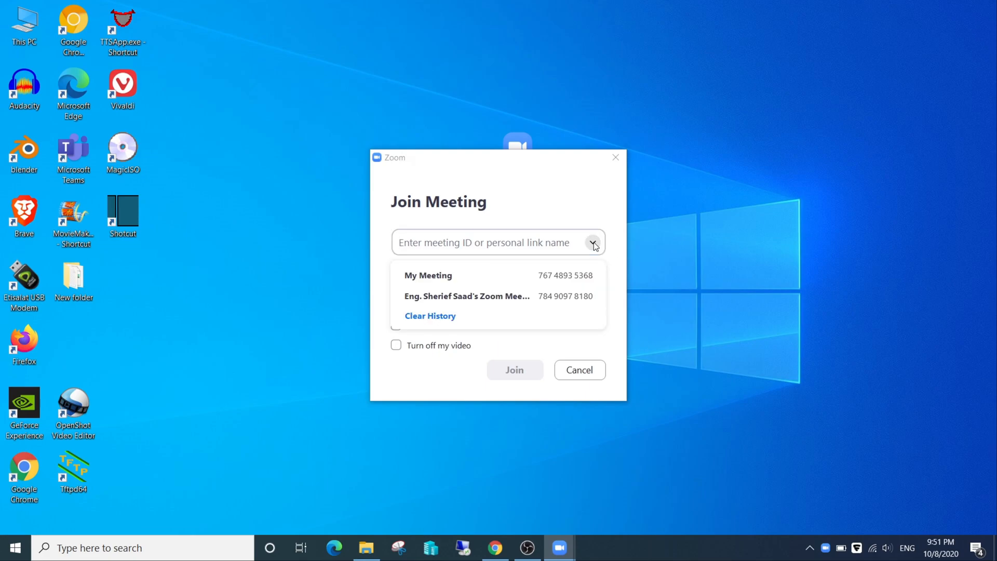
left_click(427, 275)
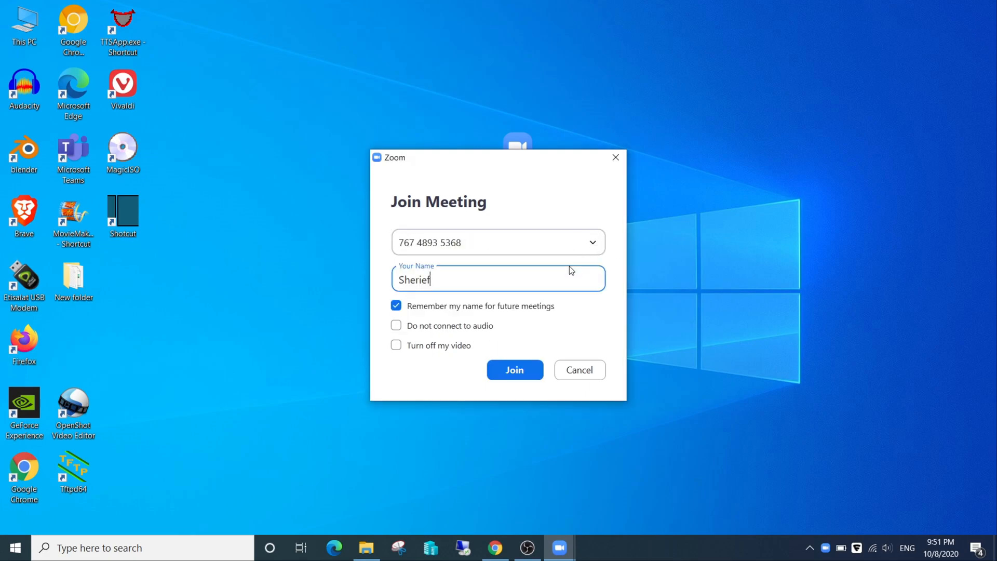
mouse_move(568, 274)
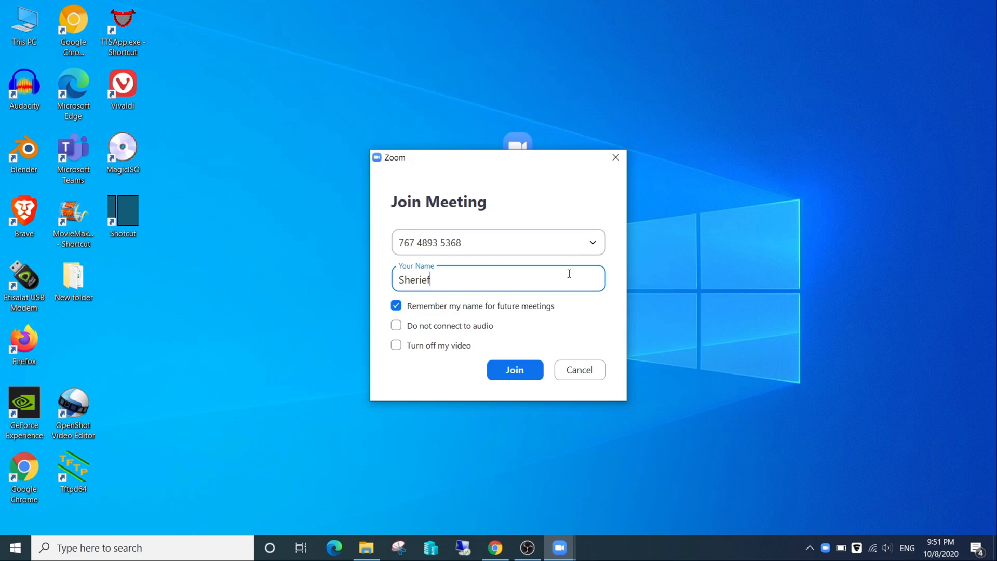
mouse_move(495, 326)
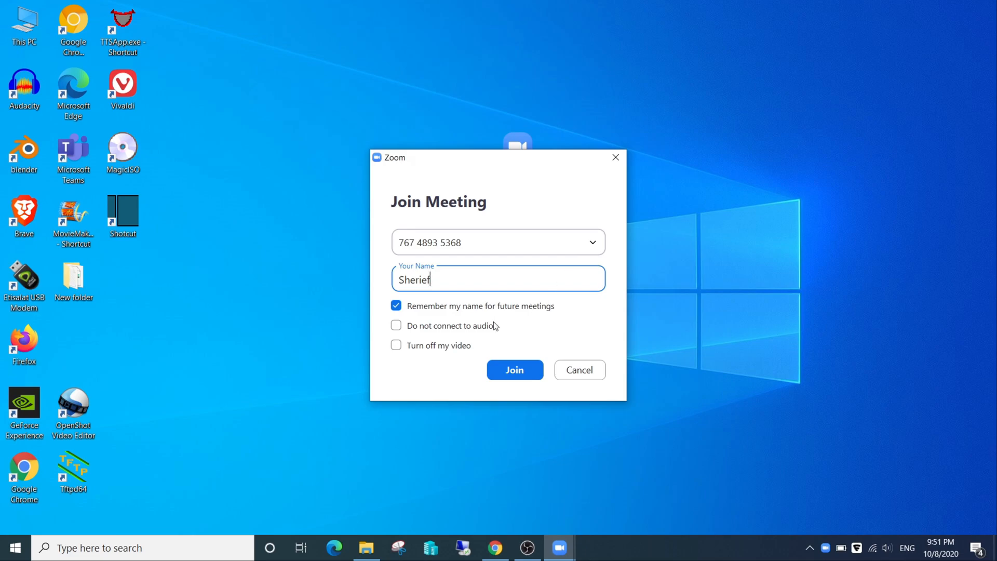
mouse_move(389, 358)
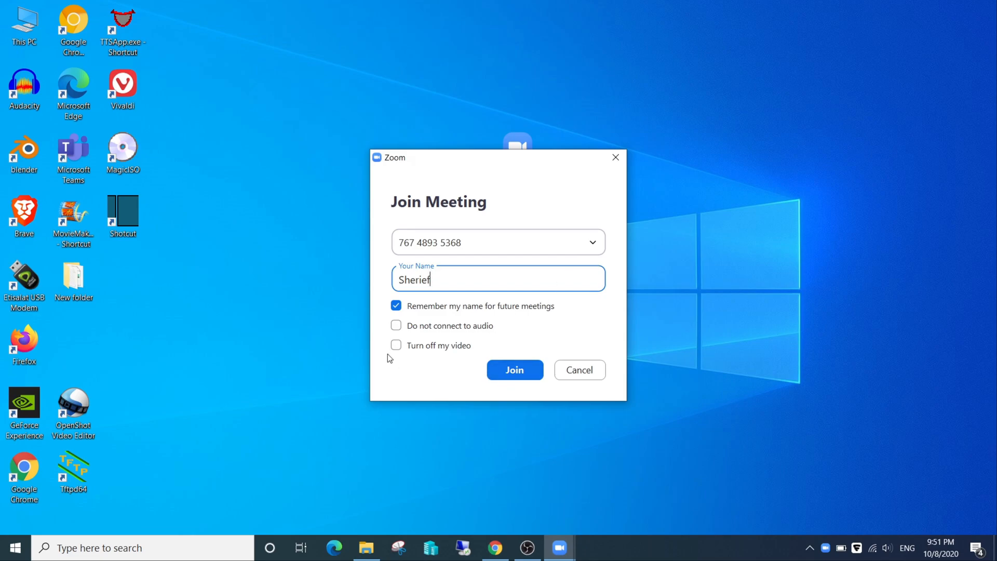
left_click(514, 369)
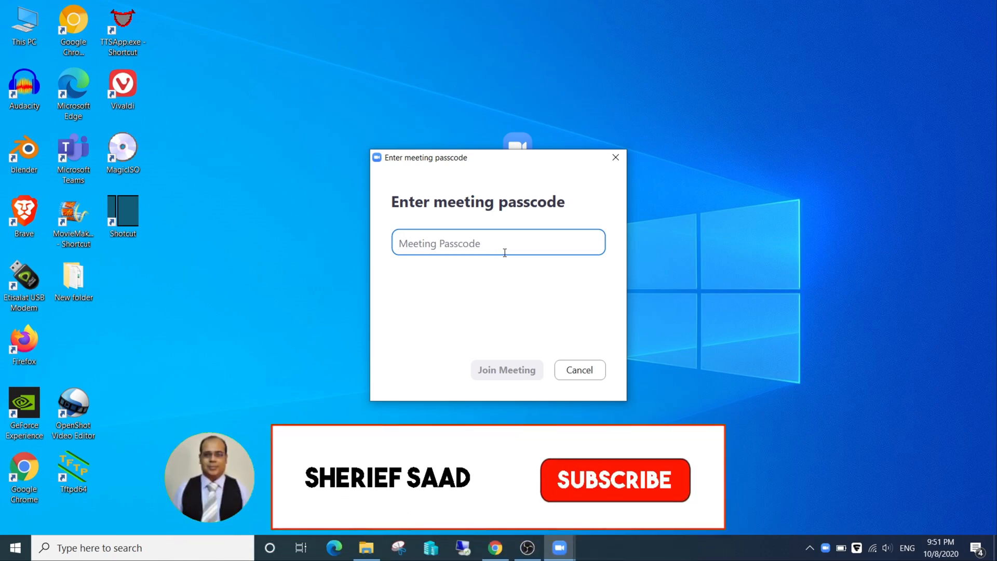
type("****")
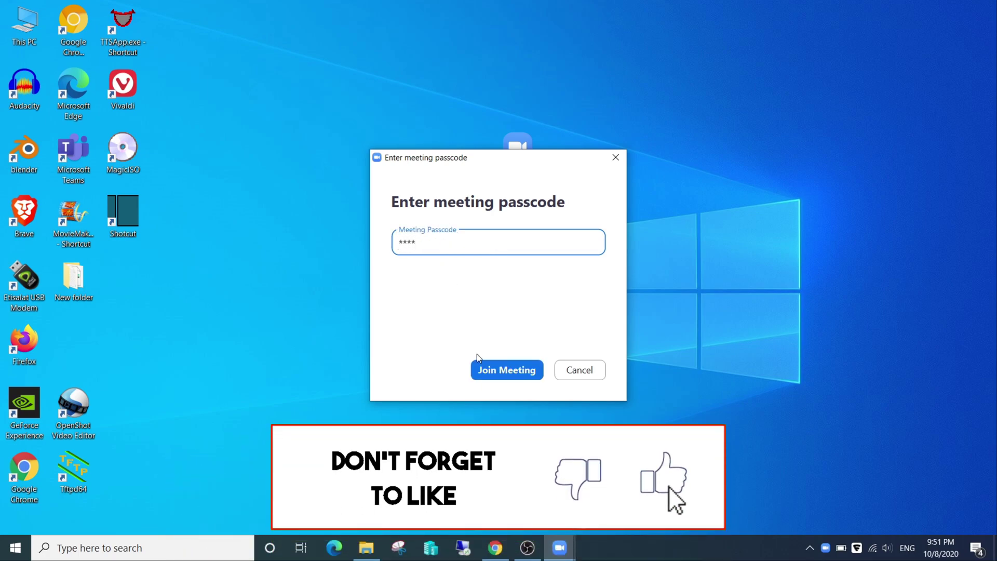
left_click(506, 369)
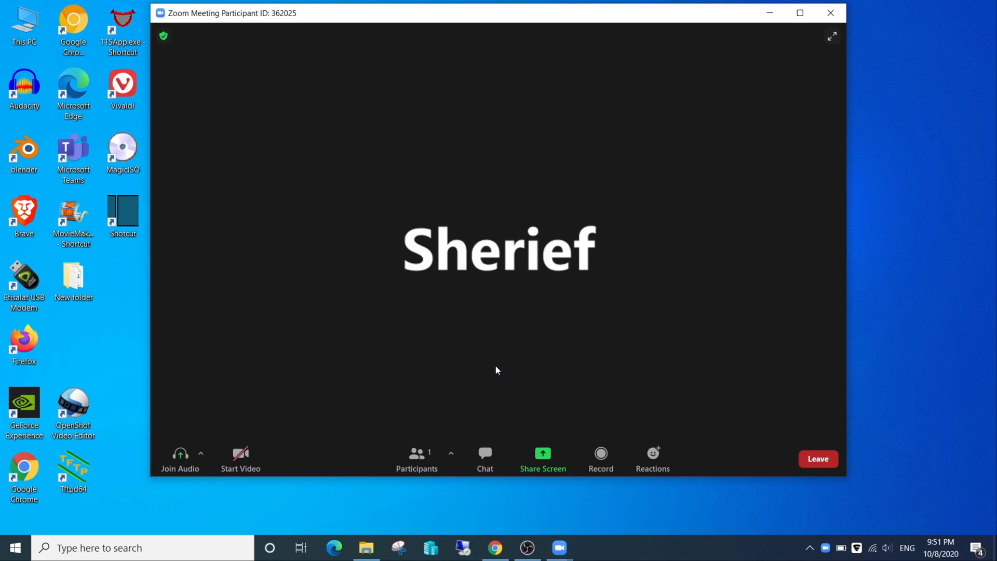
- Join the meeting audio with computer audio
left_click(180, 458)
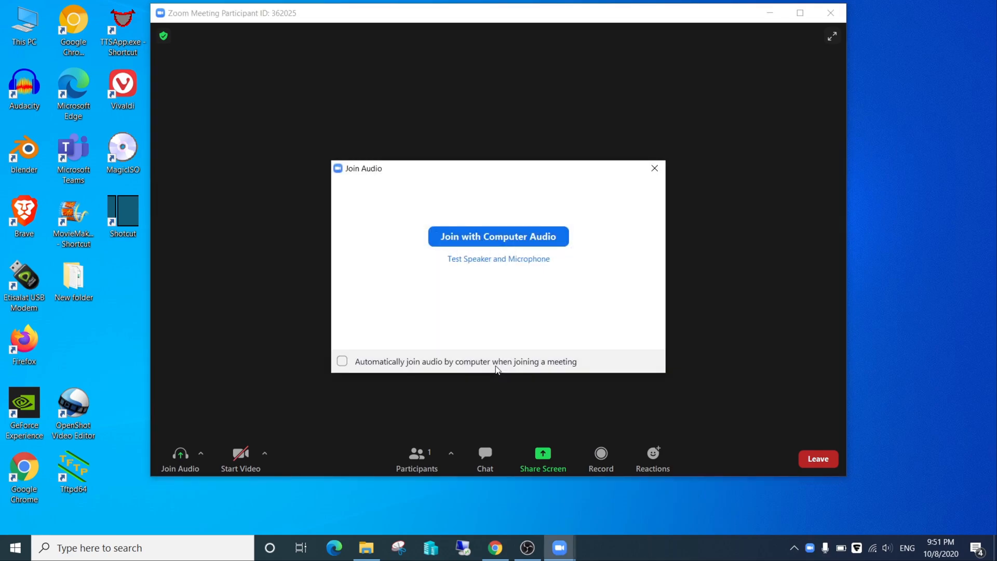
mouse_move(546, 220)
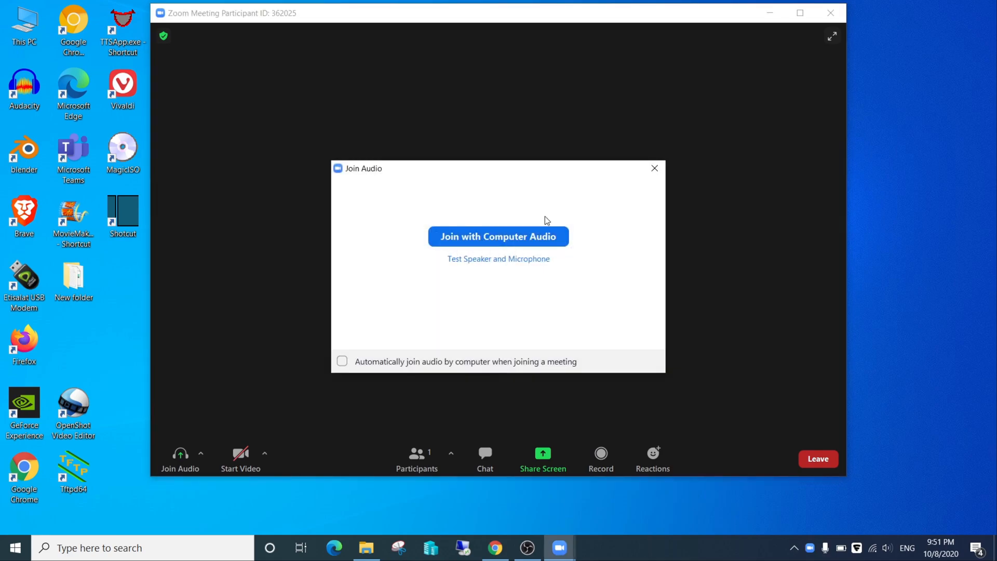
left_click(498, 236)
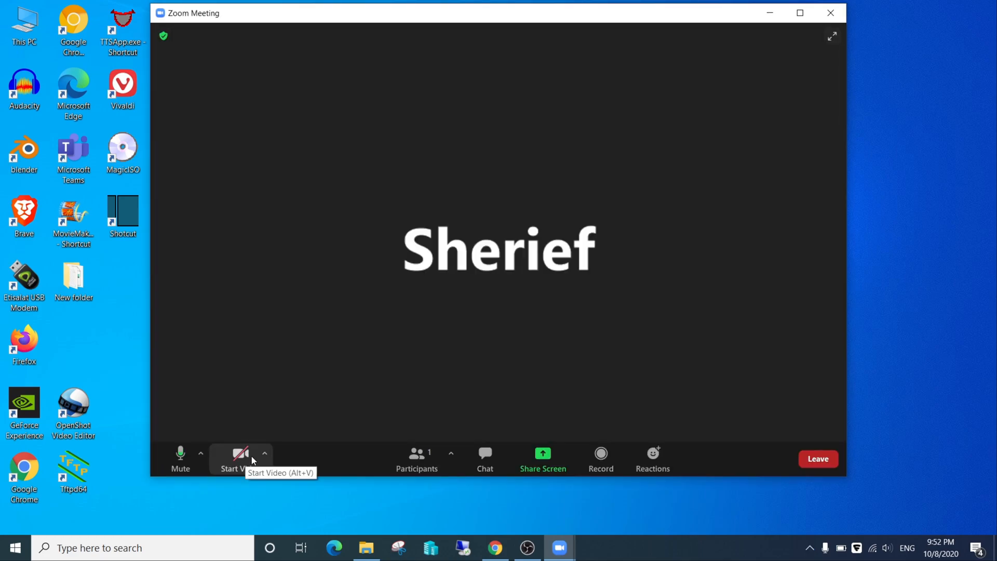
- Select OBS-Camera as the Zoom camera and start video
left_click(264, 453)
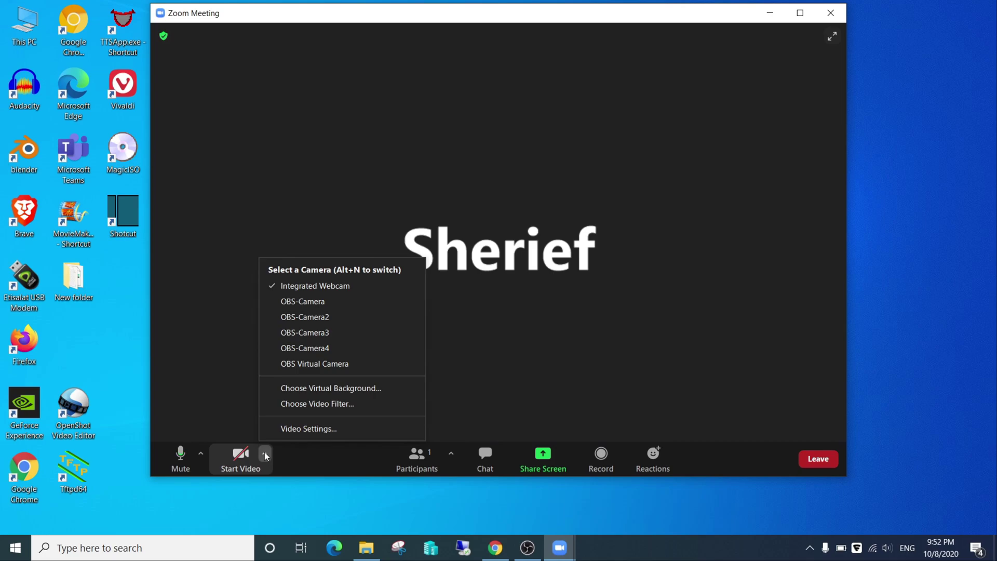
mouse_move(303, 301)
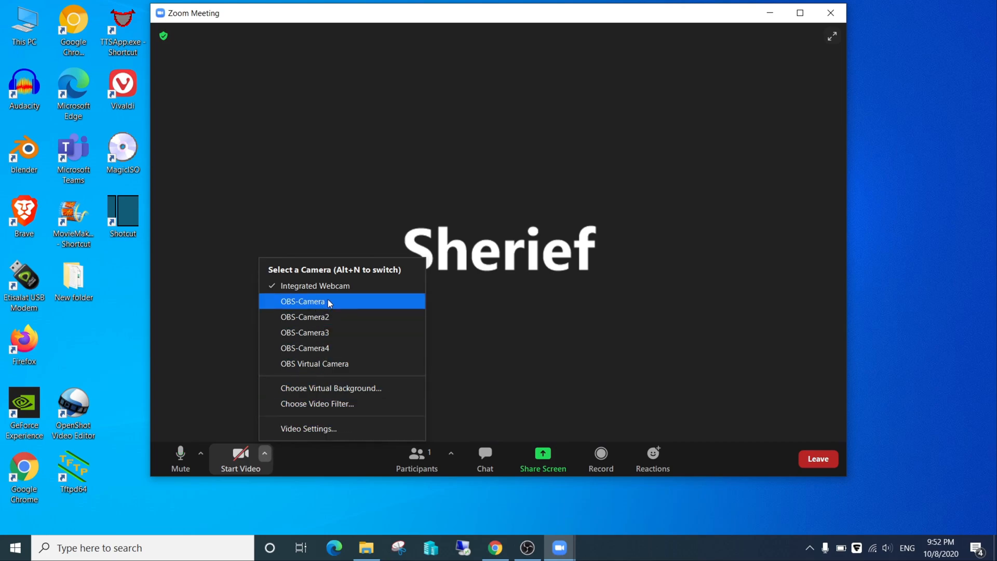
mouse_move(352, 310)
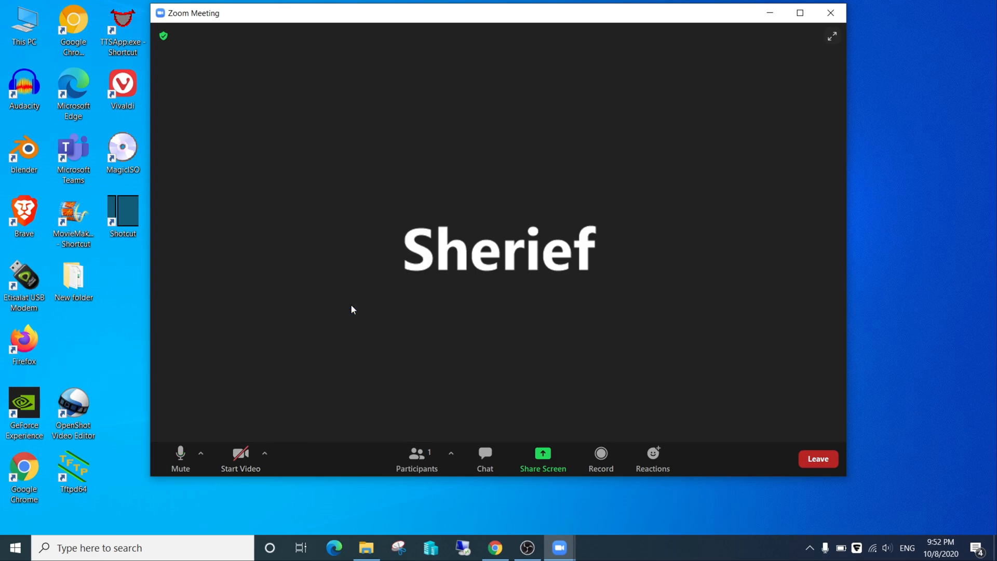
mouse_move(353, 310)
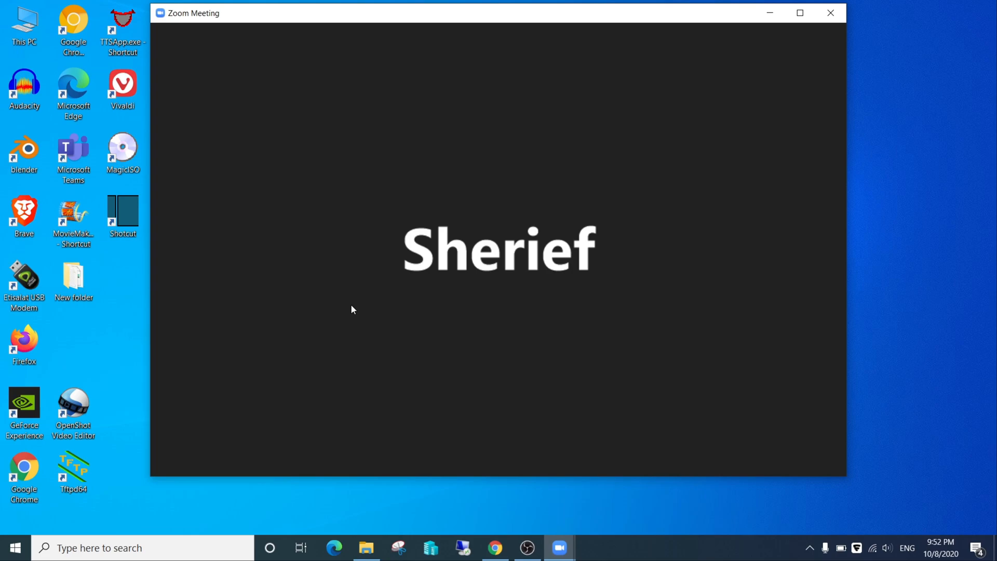
mouse_move(372, 249)
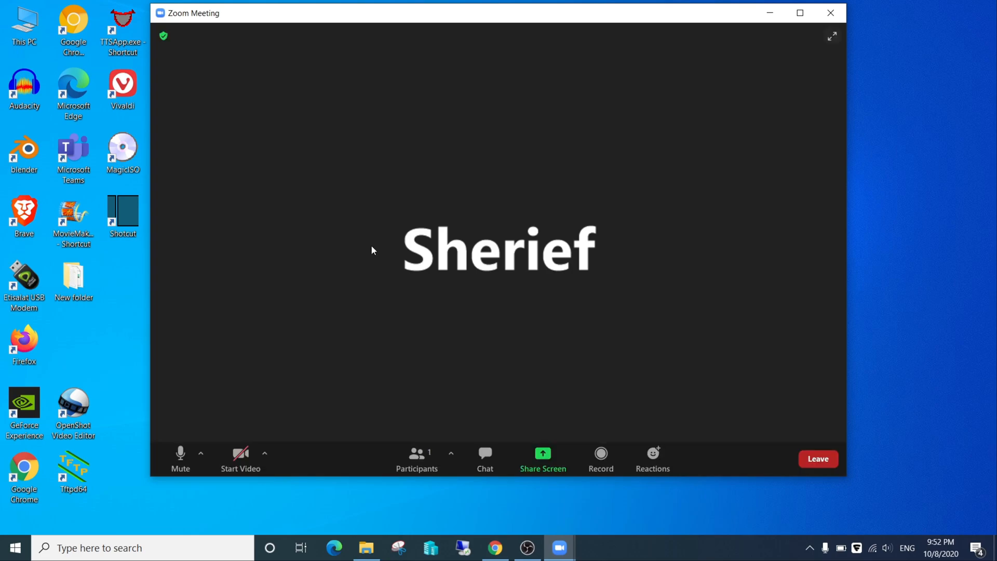
mouse_move(240, 456)
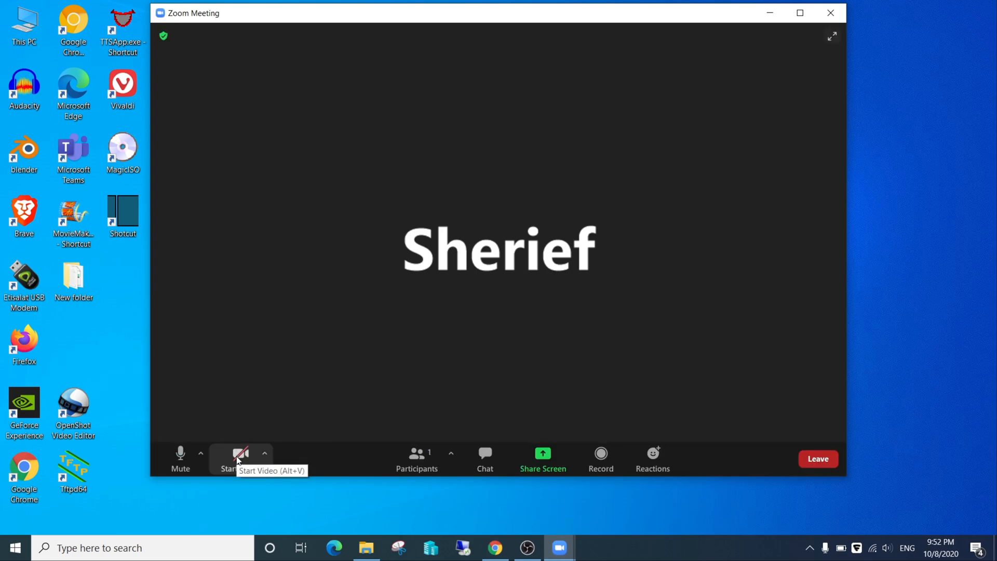
left_click(240, 453)
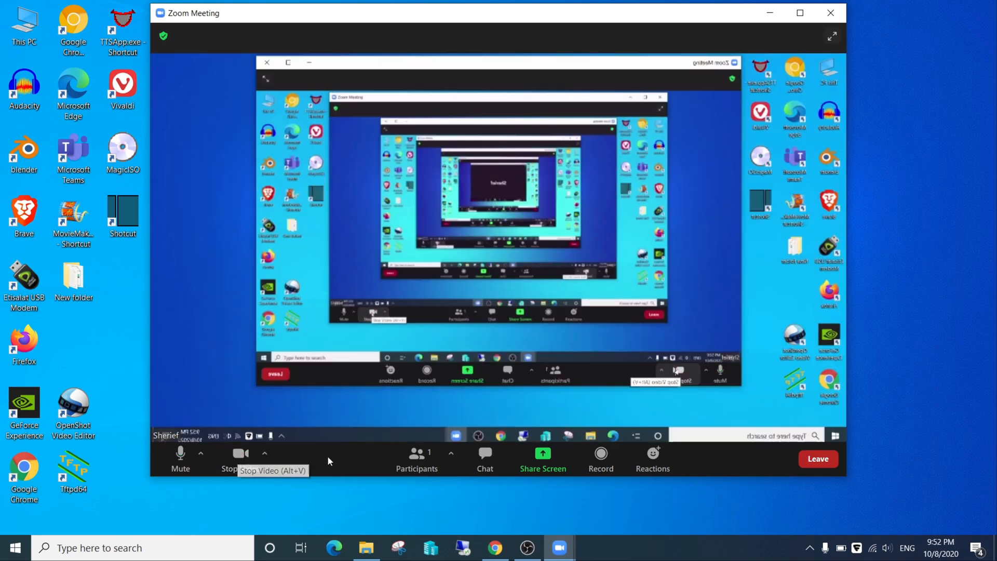